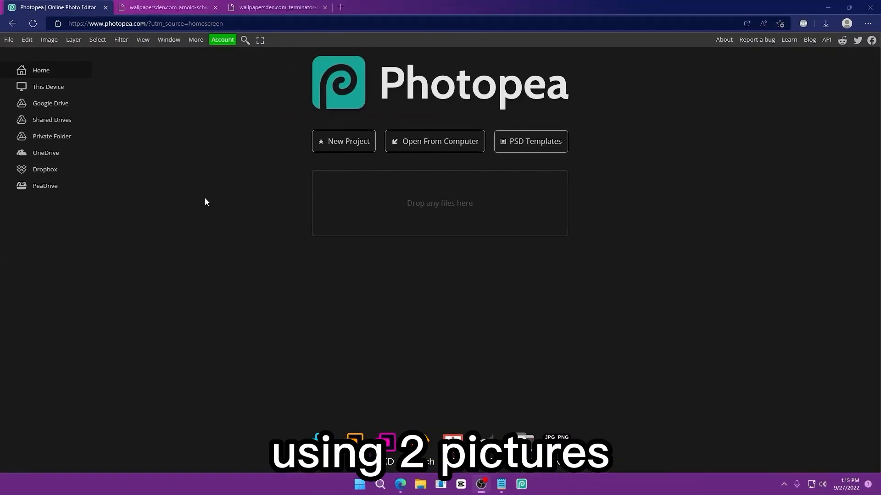
# Compare the Arnold portrait and Terminator poster tabs, ending on the Photopea portrait document.
pyautogui.click(166, 7)
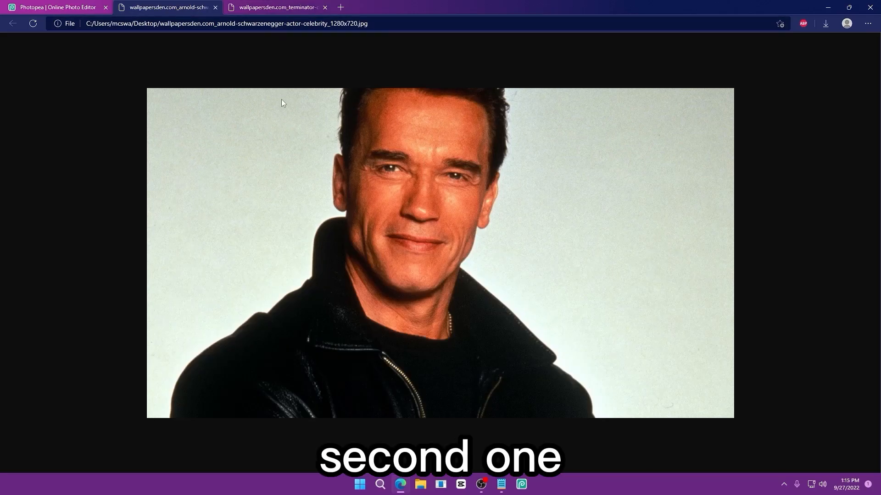
pyautogui.click(275, 8)
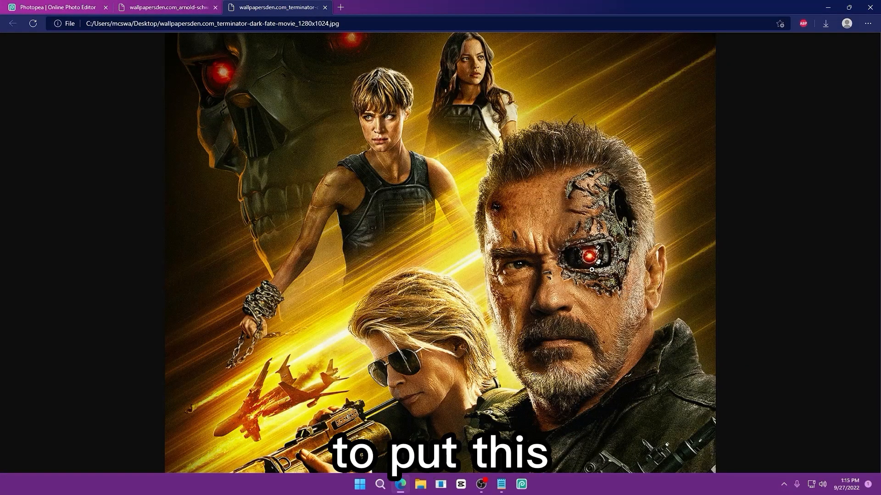
pyautogui.click(166, 8)
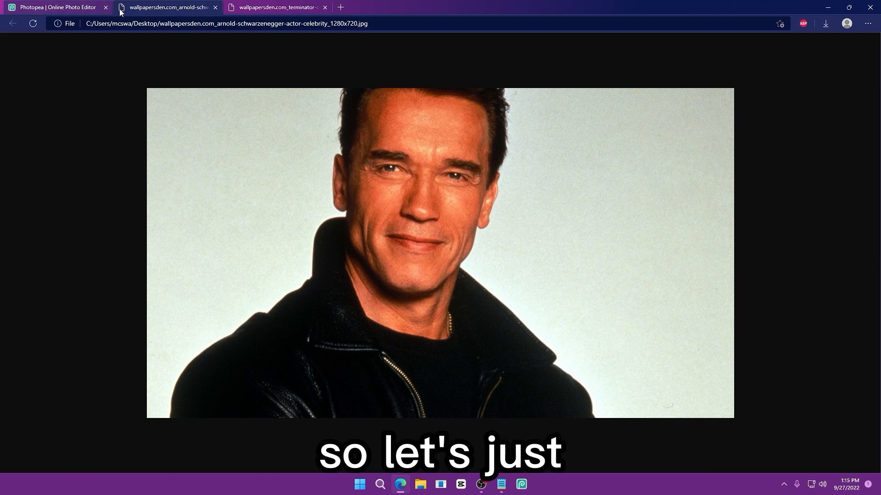
pyautogui.click(56, 7)
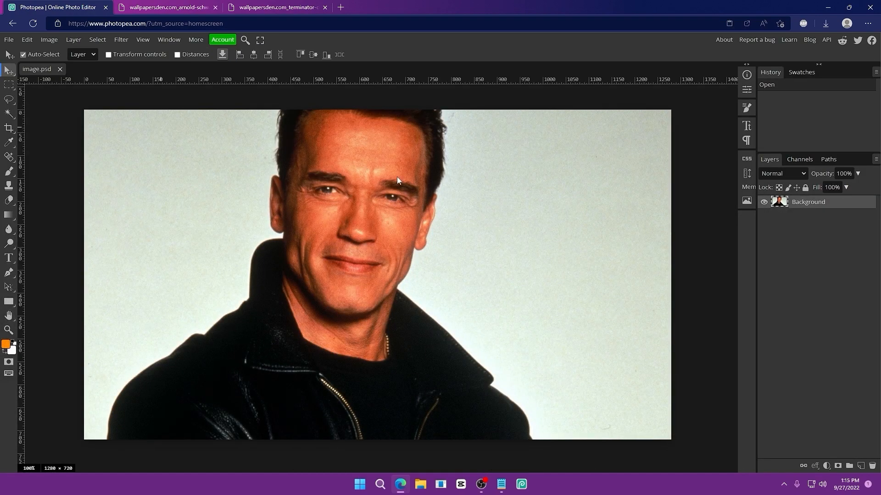
pyautogui.moveTo(252, 191)
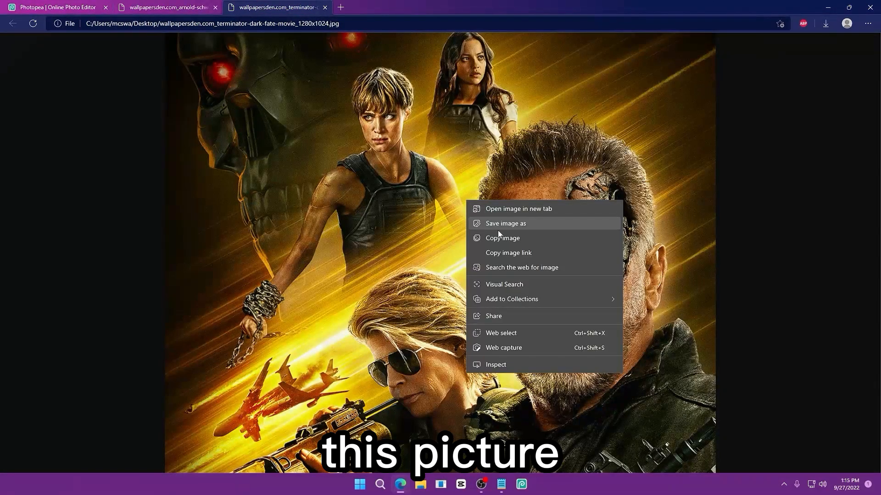
# Copy the Terminator poster and paste it onto the Arnold portrait as a new layer.
pyautogui.click(57, 7)
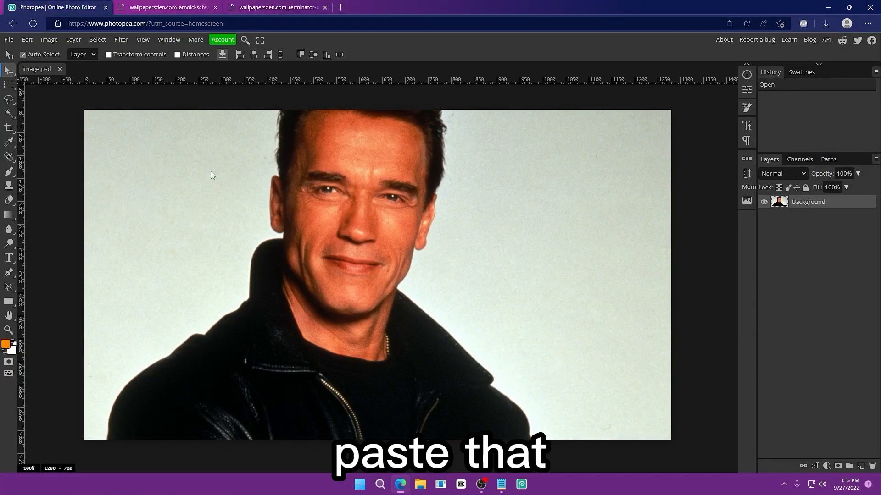
pyautogui.press('ctrl+v')
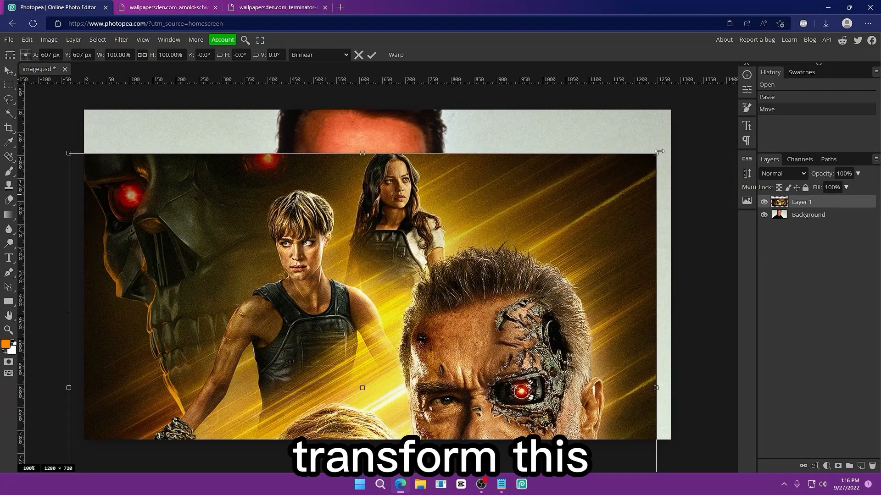
# Scale the pasted poster layer down to about 90% with corner-handle drags.
pyautogui.moveTo(655, 153); pyautogui.dragTo(599, 197)
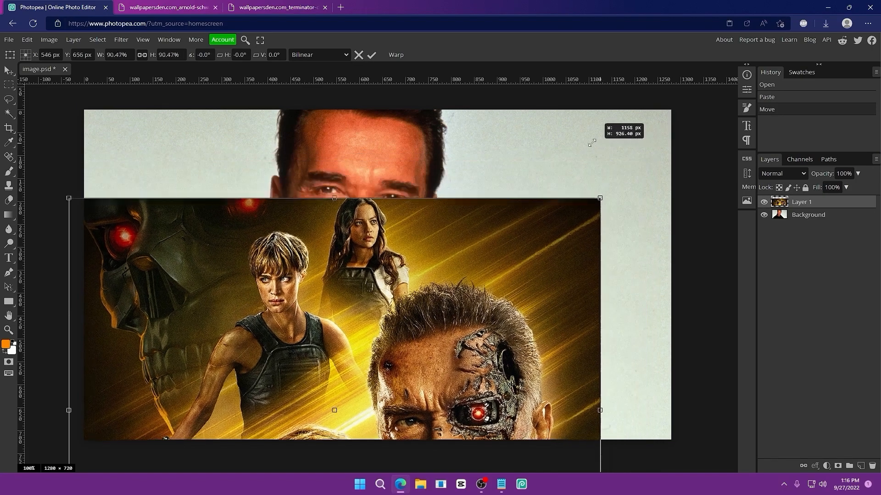
pyautogui.moveTo(599, 410); pyautogui.dragTo(566, 423)
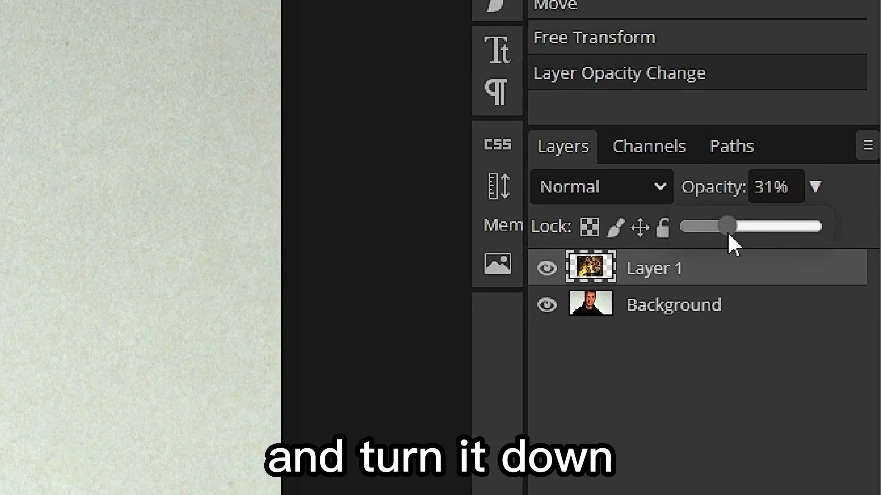
# Lower the poster layer's opacity to about 47% so Arnold's face shows through.
pyautogui.moveTo(724, 224); pyautogui.dragTo(738, 225)
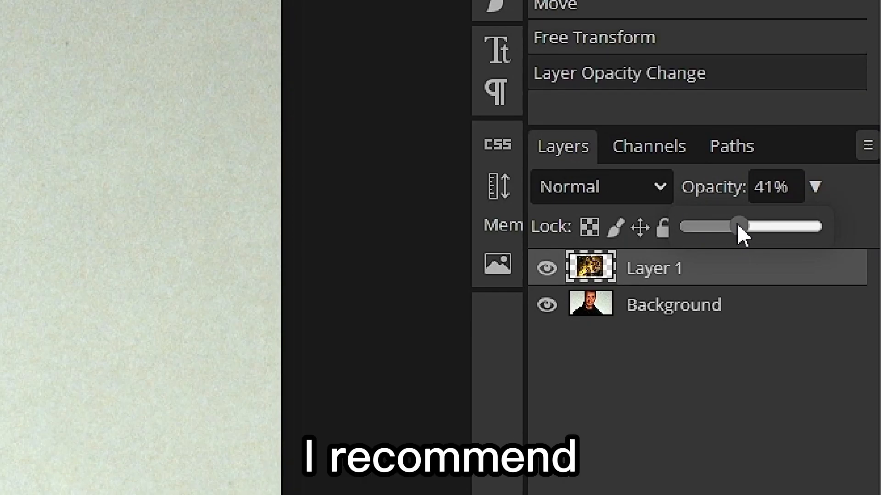
pyautogui.moveTo(739, 226); pyautogui.dragTo(750, 225)
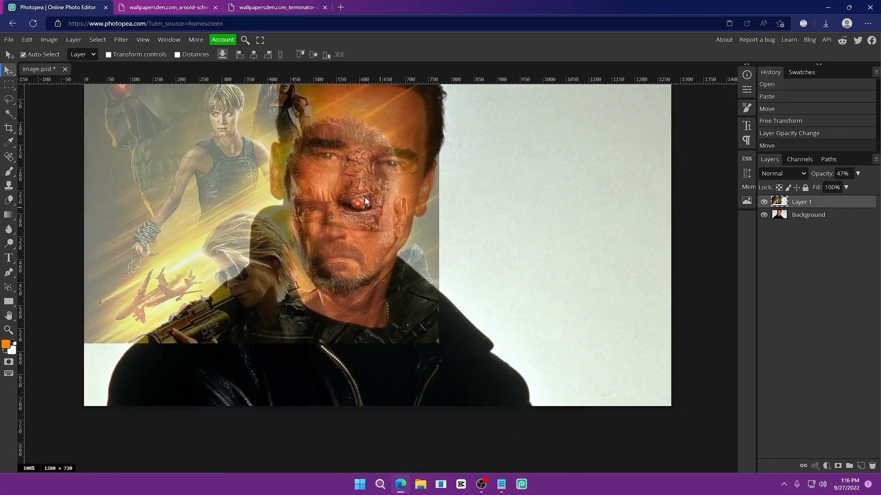
pyautogui.press('ctrl+alt+t')
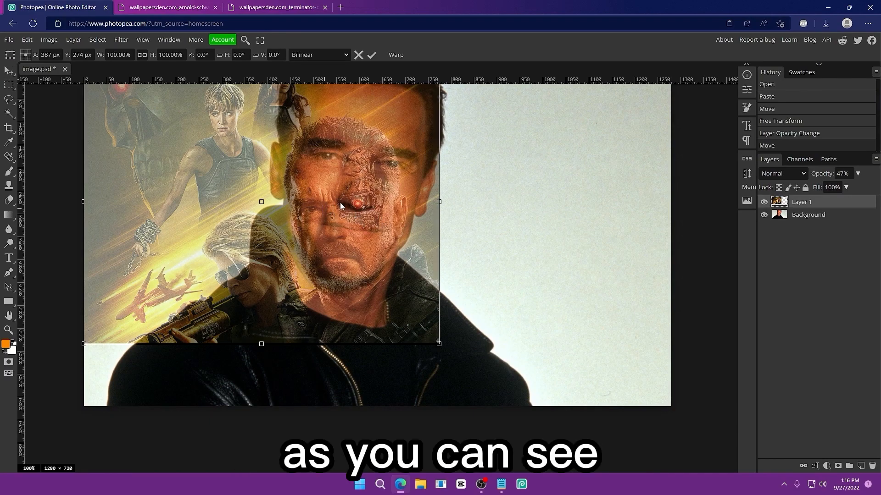
pyautogui.moveTo(130, 250)
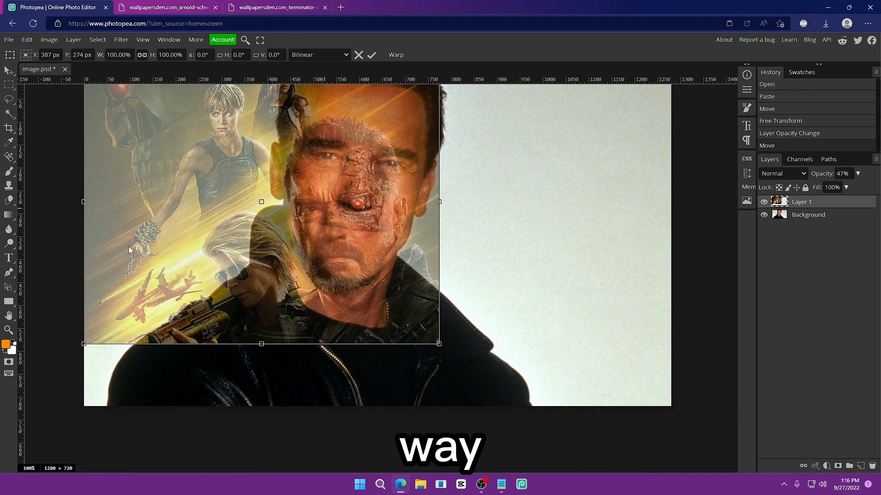
# Flip the poster layer horizontally and enlarge it over Arnold's face.
pyautogui.rightClick(329, 208)
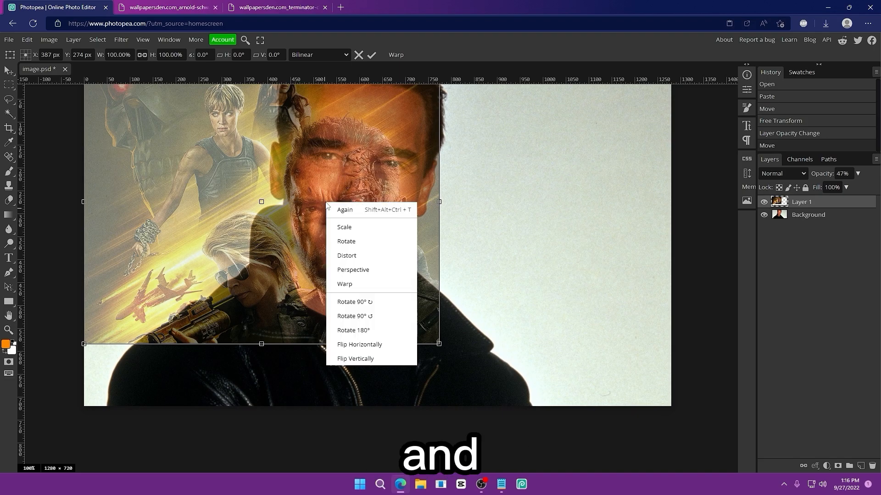
pyautogui.click(358, 344)
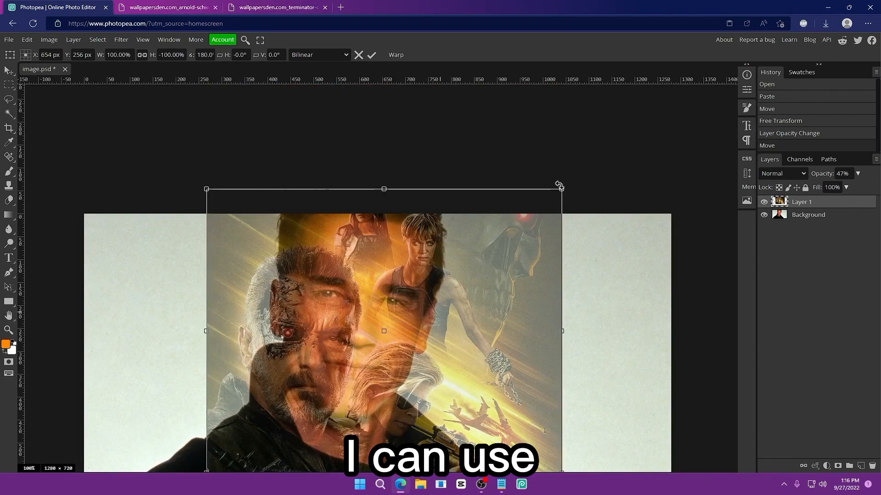
pyautogui.moveTo(559, 185); pyautogui.dragTo(674, 98)
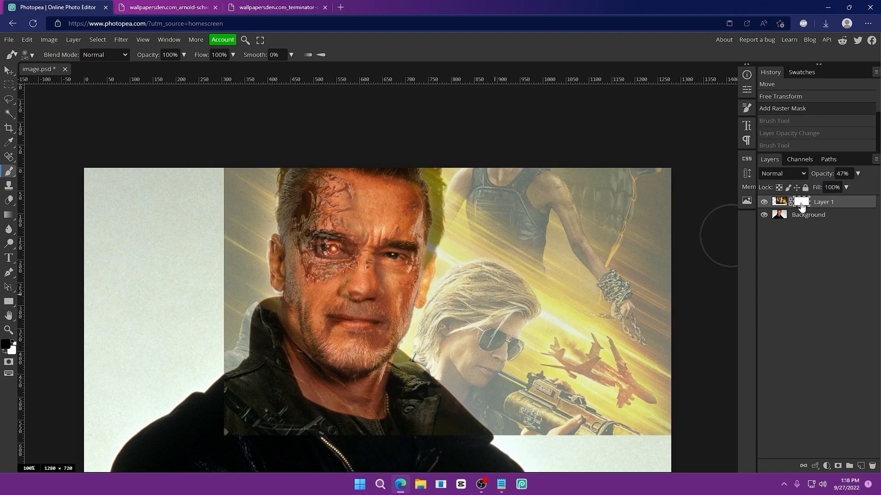
# Invert the poster mask, reveal only the cyborg eye, and mask out cheek and nose remnants.
pyautogui.press('ctrl+i')
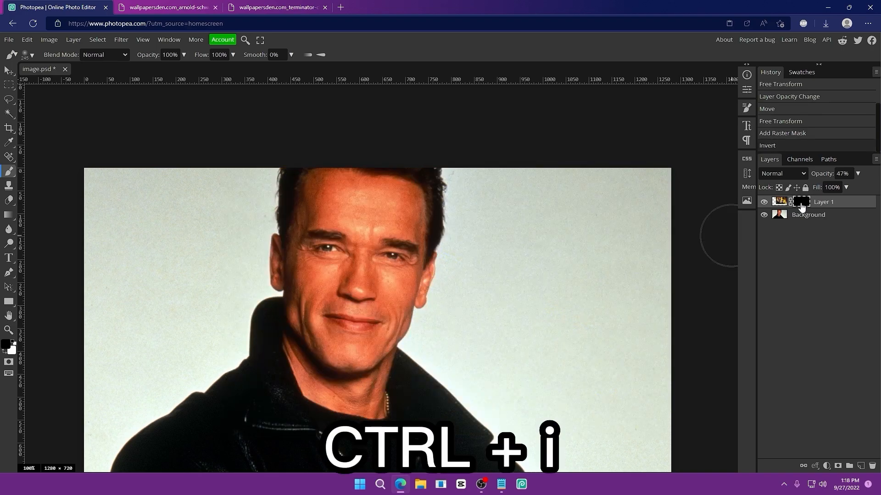
pyautogui.moveTo(365, 224); pyautogui.dragTo(343, 264)
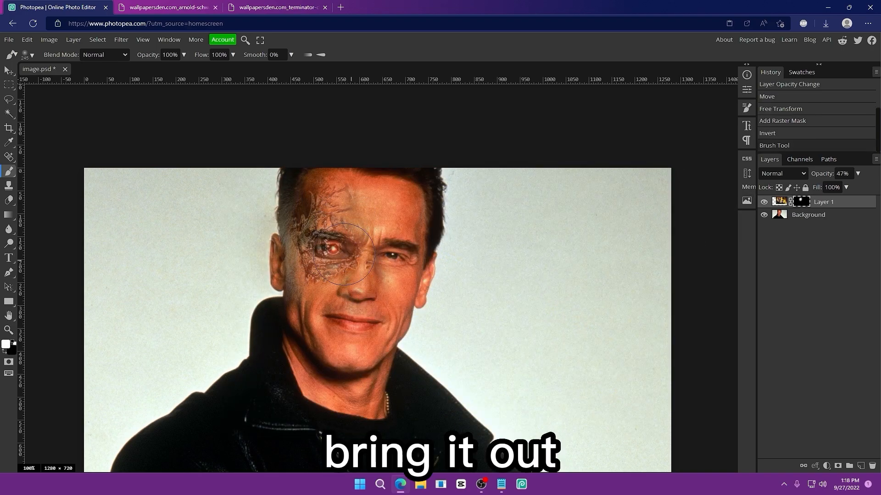
pyautogui.moveTo(348, 255); pyautogui.dragTo(318, 255)
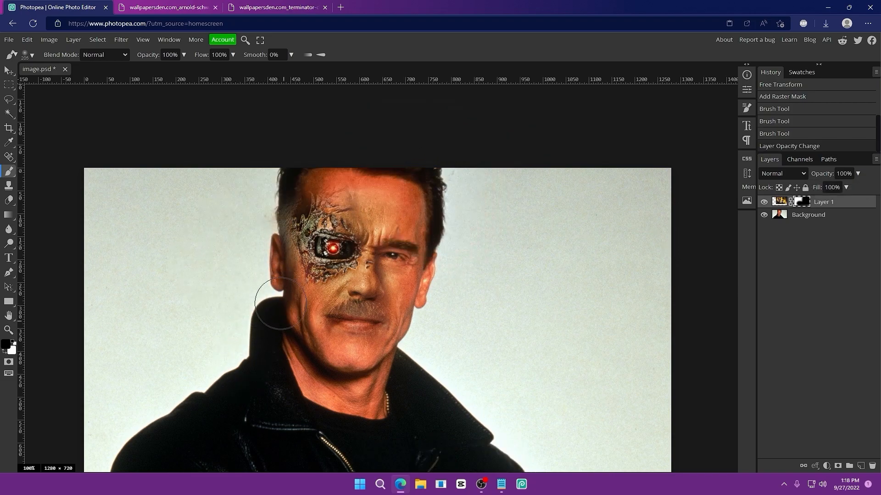
pyautogui.moveTo(283, 303); pyautogui.dragTo(340, 295)
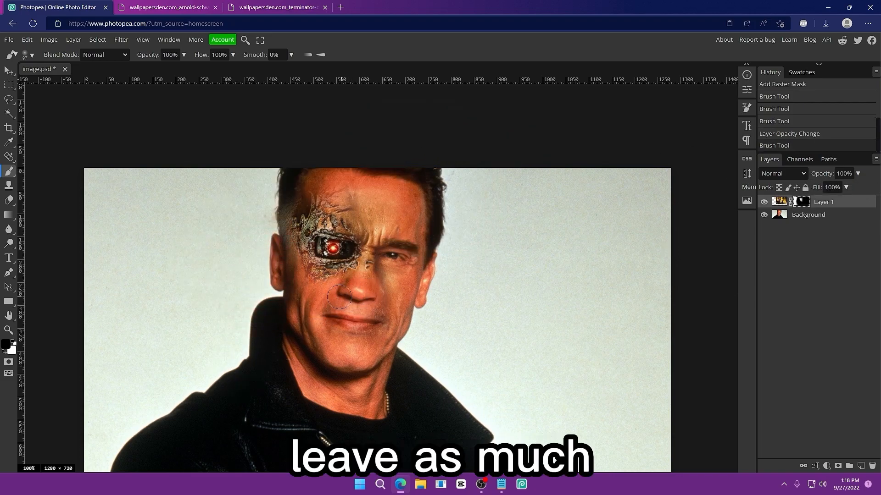
pyautogui.moveTo(340, 297); pyautogui.dragTo(380, 193)
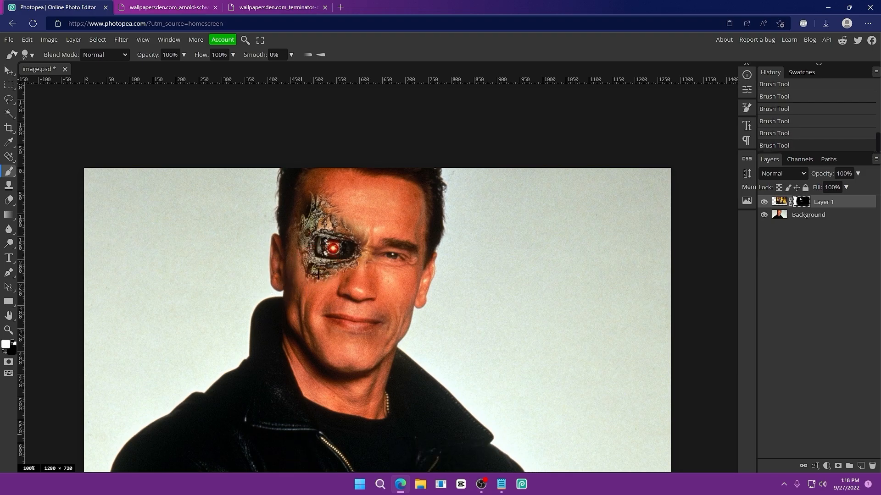
pyautogui.moveTo(317, 272); pyautogui.dragTo(363, 268)
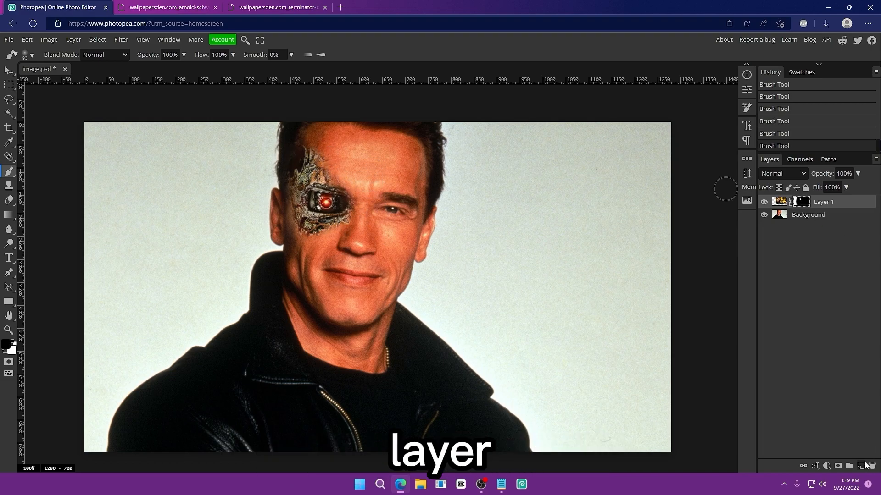
# Add a clipped layer above the poster and fine-tune the cyborg eye layer's opacity.
pyautogui.click(860, 465)
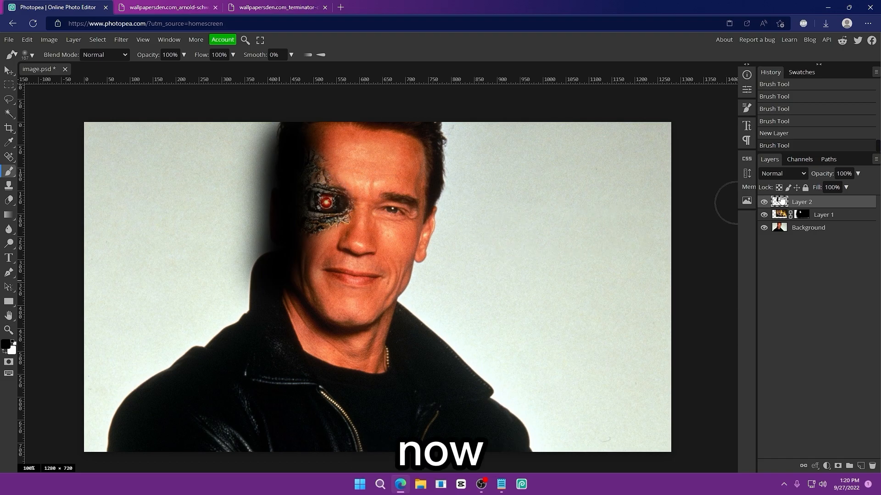
pyautogui.rightClick(802, 201)
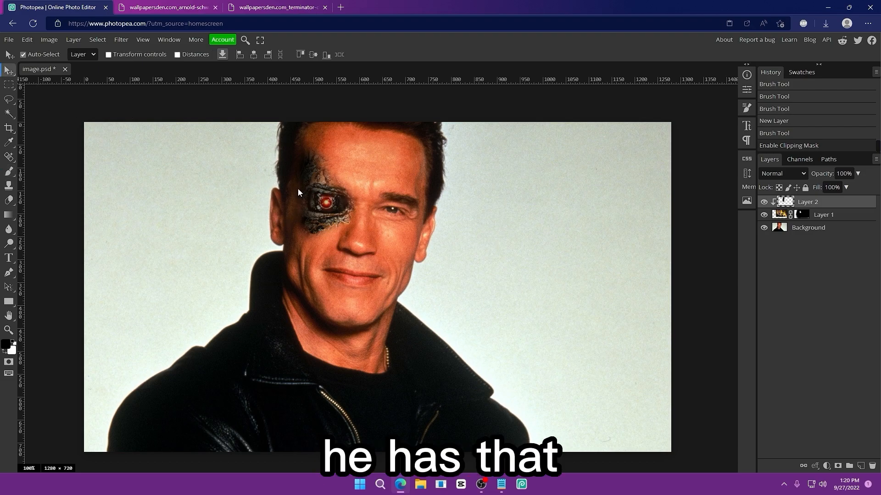
pyautogui.moveTo(350, 203)
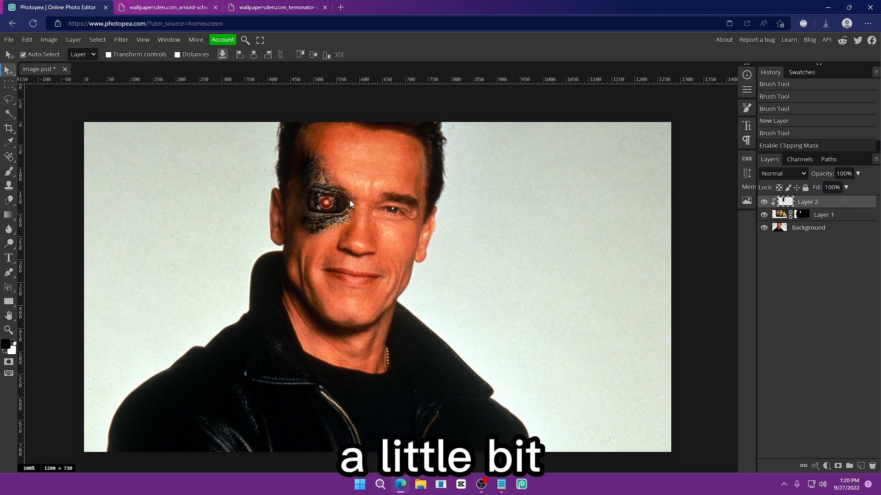
pyautogui.moveTo(856, 188); pyautogui.dragTo(809, 187)
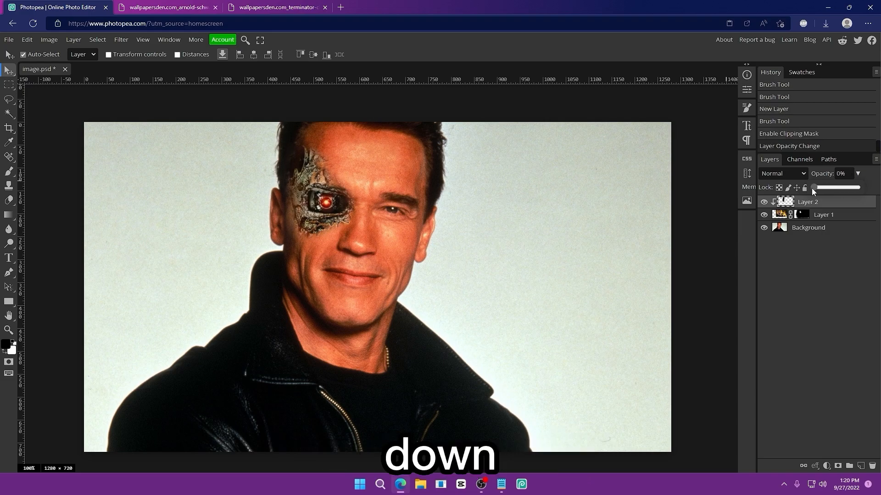
pyautogui.moveTo(811, 188); pyautogui.dragTo(825, 187)
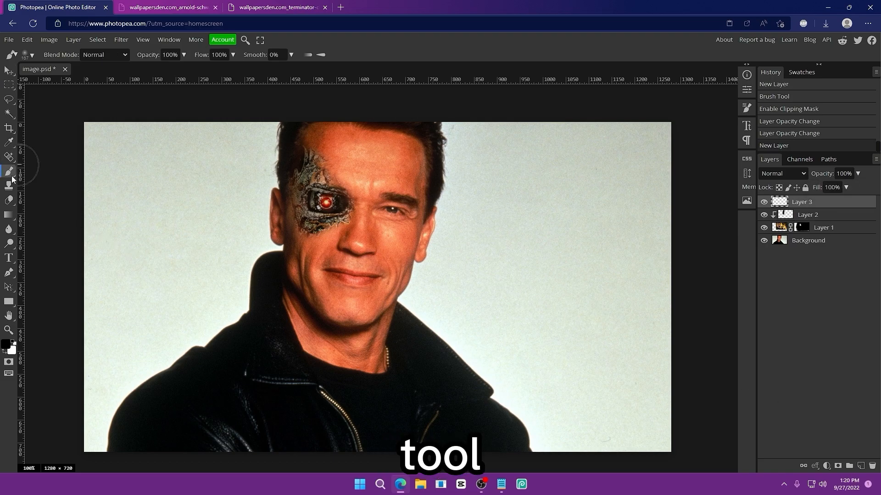
# Paint a red glow over the cyborg eye, then switch the paint colour to orange.
pyautogui.click(9, 341)
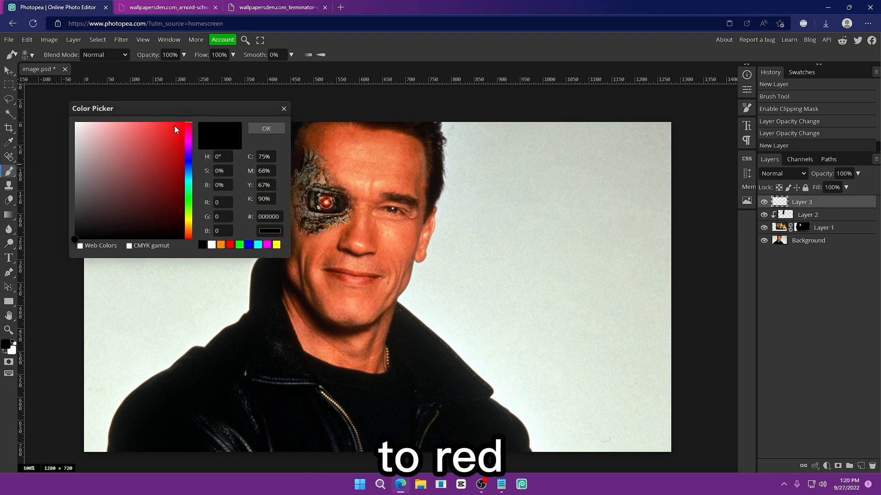
pyautogui.click(265, 128)
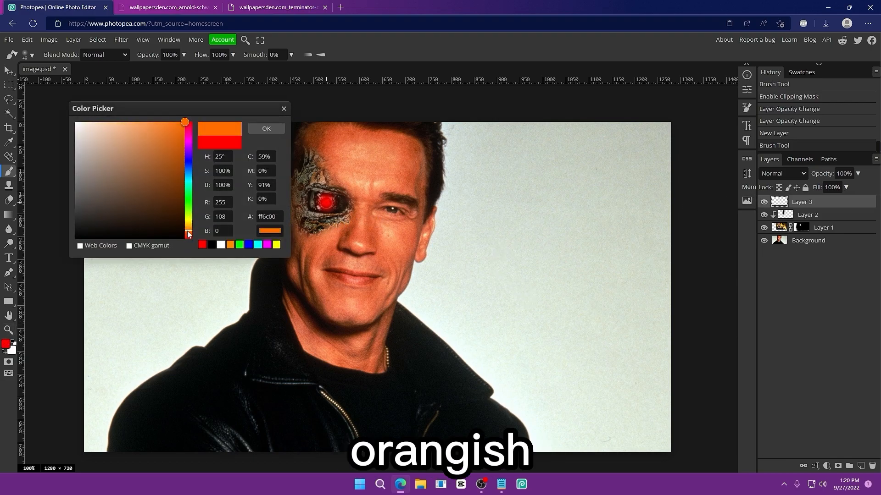
pyautogui.click(265, 127)
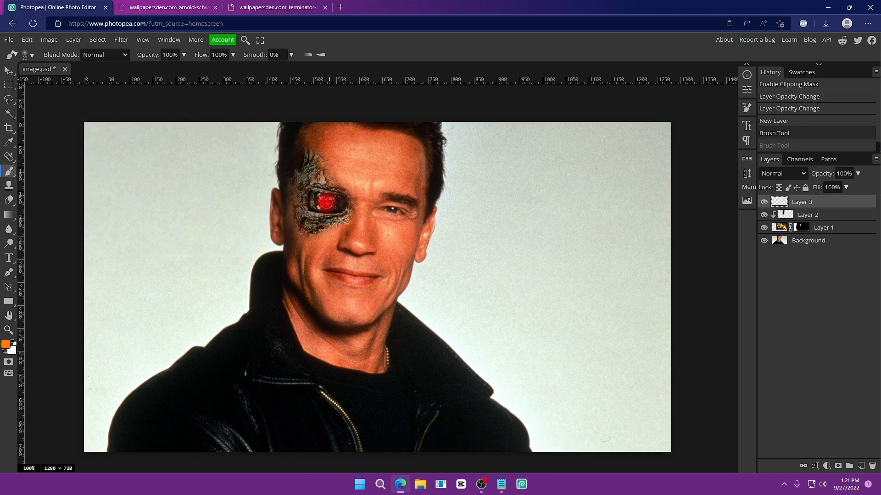
pyautogui.click(325, 204)
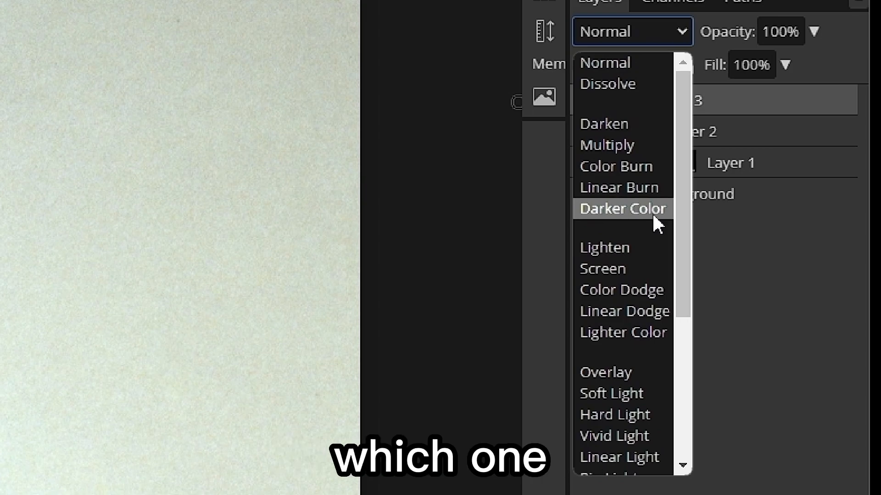
# Paint orange on the glow layer and set its blend mode to Color Dodge.
pyautogui.click(621, 290)
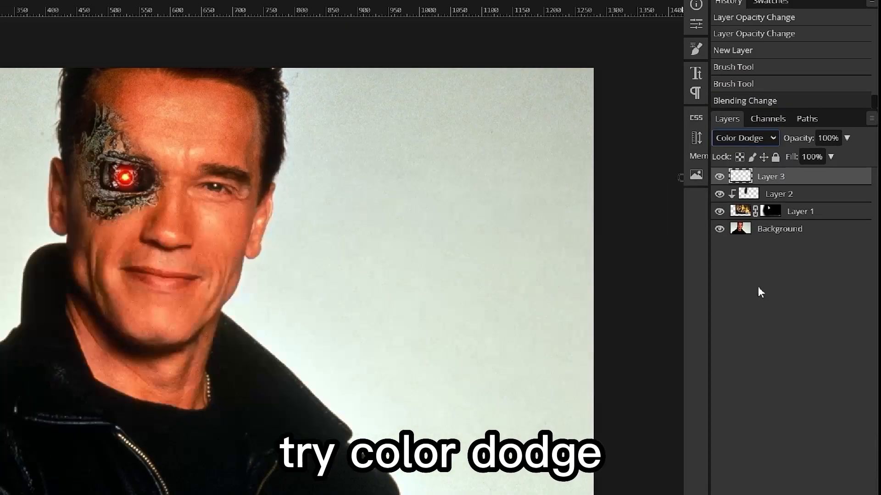
pyautogui.click(781, 173)
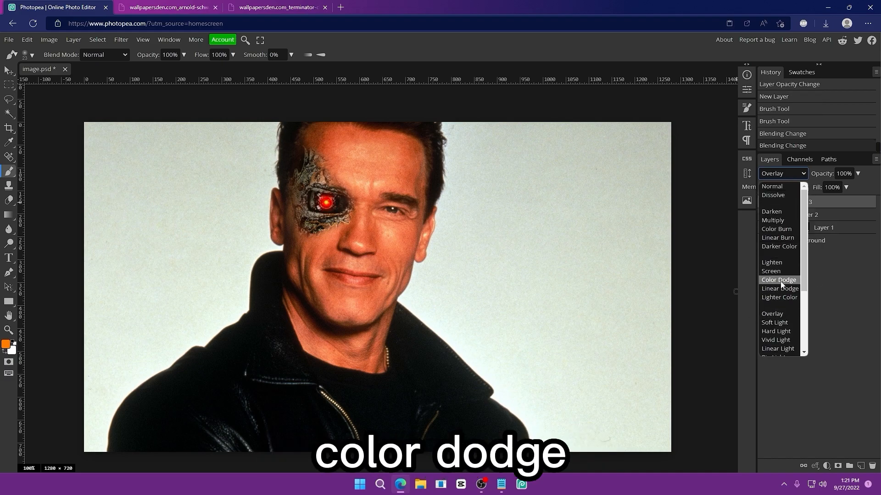
pyautogui.click(779, 279)
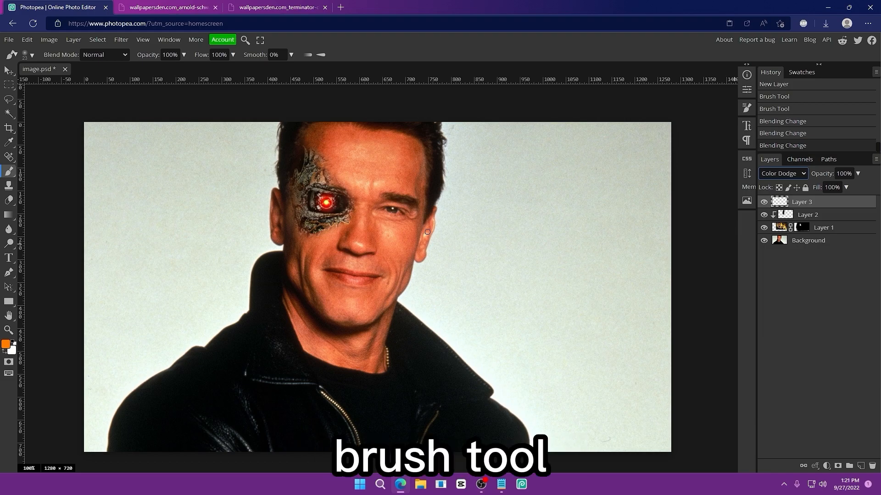
pyautogui.moveTo(462, 272)
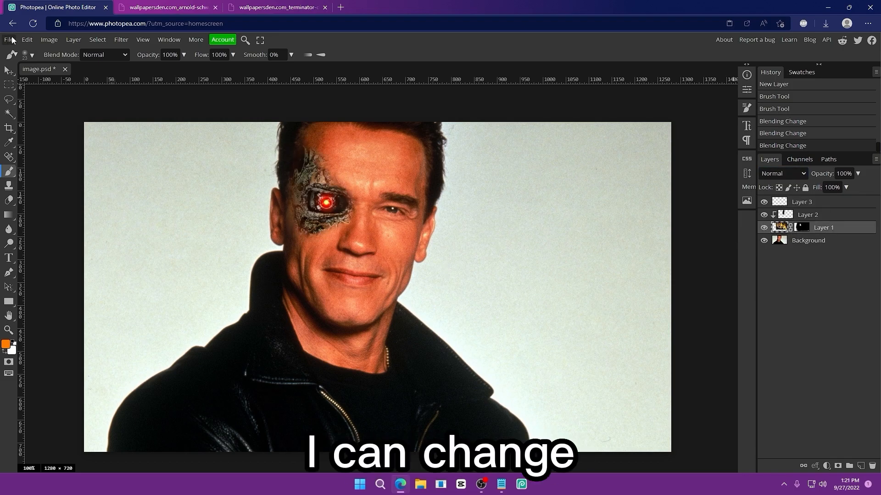
# Apply Brightness/Contrast with near-neutral brightness and raised contrast, checking with Preview.
pyautogui.click(48, 40)
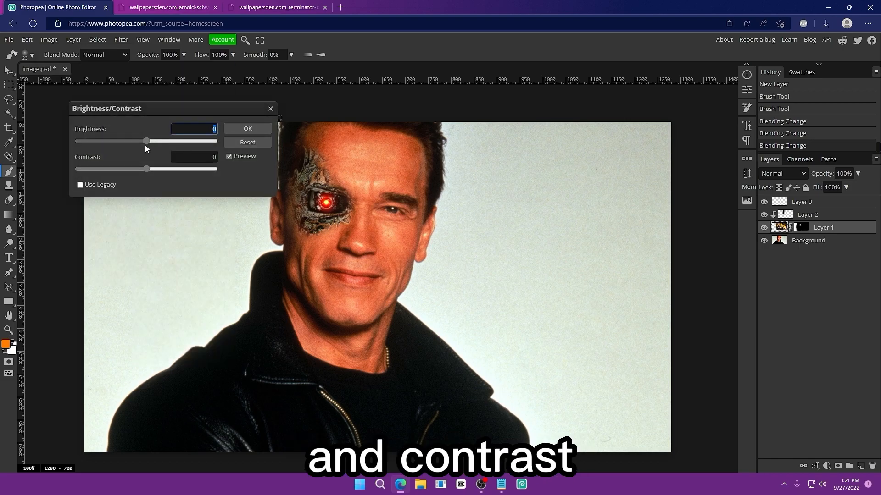
pyautogui.moveTo(147, 141); pyautogui.dragTo(110, 140)
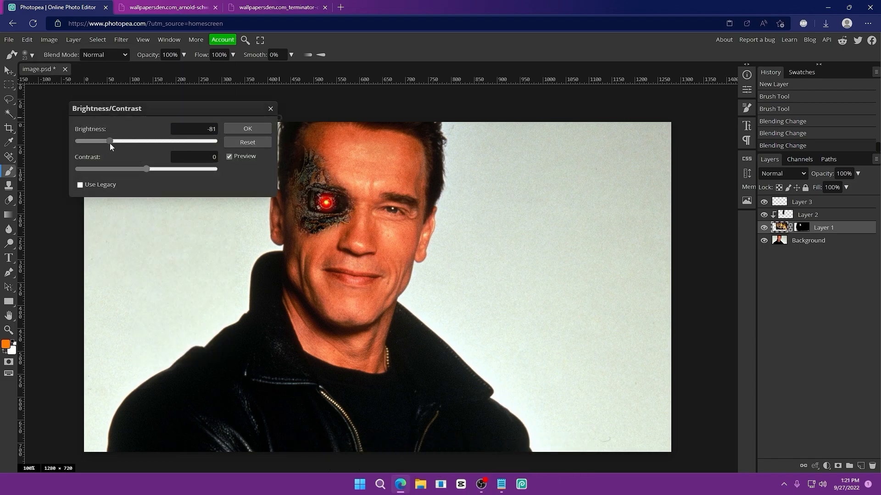
pyautogui.moveTo(109, 141); pyautogui.dragTo(143, 140)
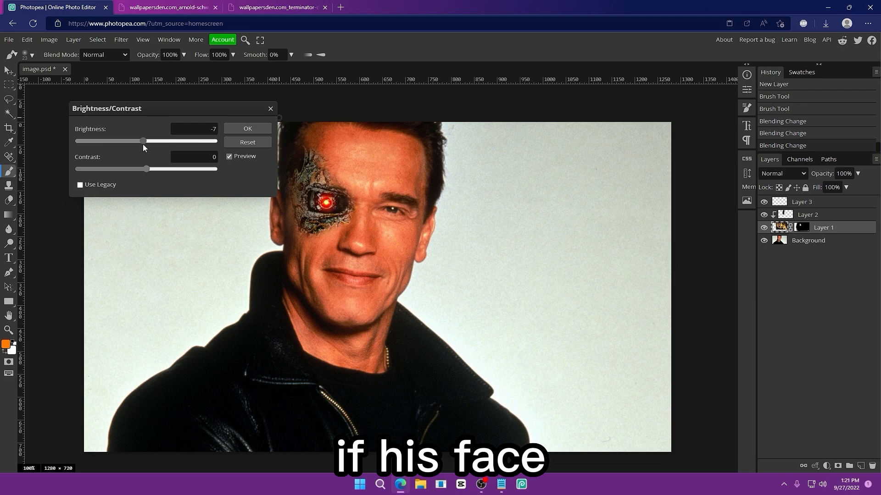
pyautogui.moveTo(145, 168); pyautogui.dragTo(194, 168)
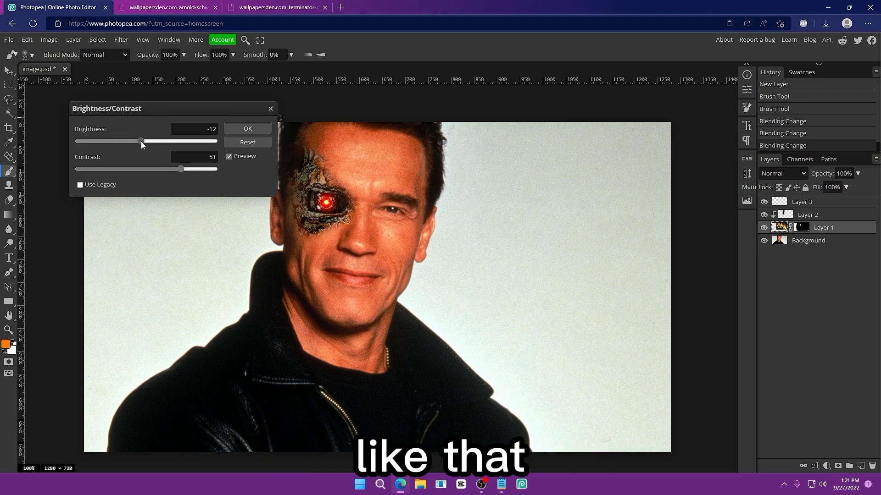
pyautogui.moveTo(179, 169); pyautogui.dragTo(128, 169)
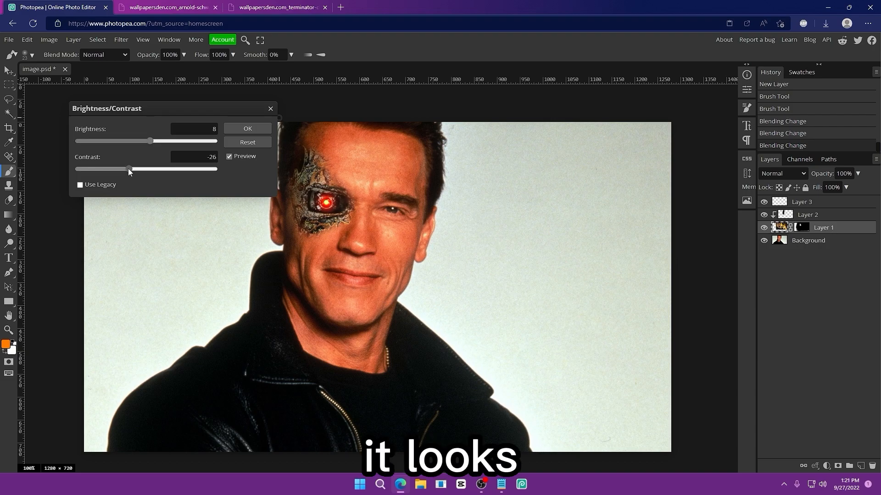
pyautogui.moveTo(128, 170); pyautogui.dragTo(176, 169)
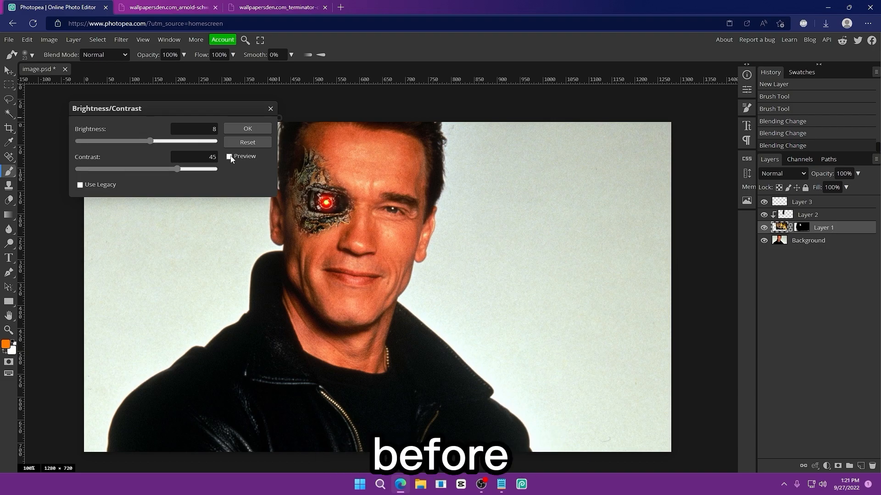
pyautogui.click(247, 128)
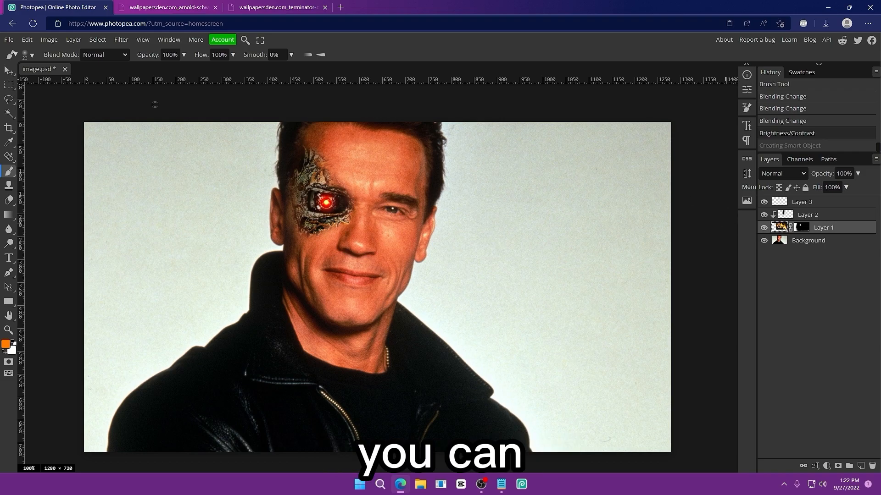
# Apply Hue/Saturation with hue -6 and saturation 12 to the cyborg eye layer.
pyautogui.click(48, 40)
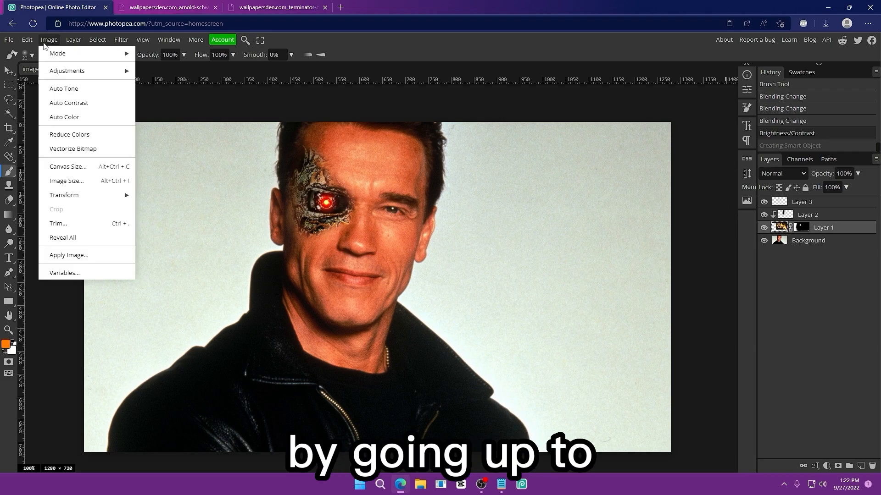
pyautogui.click(66, 70)
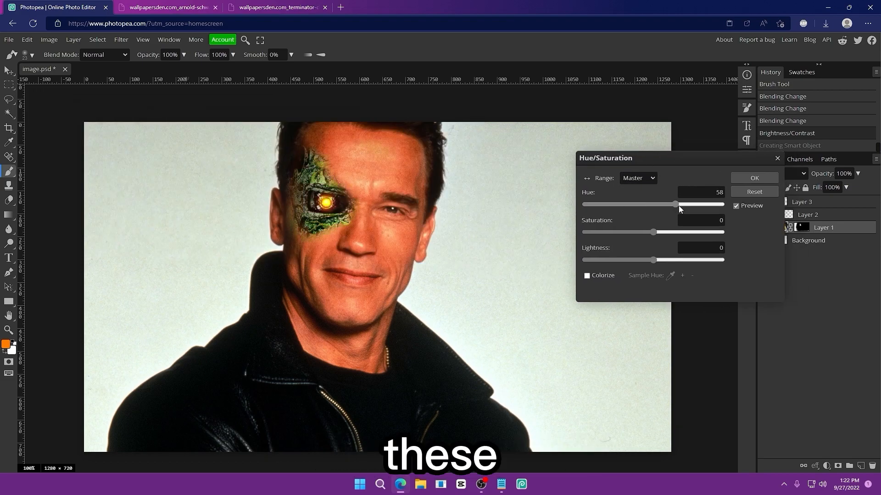
pyautogui.moveTo(673, 205); pyautogui.dragTo(653, 204)
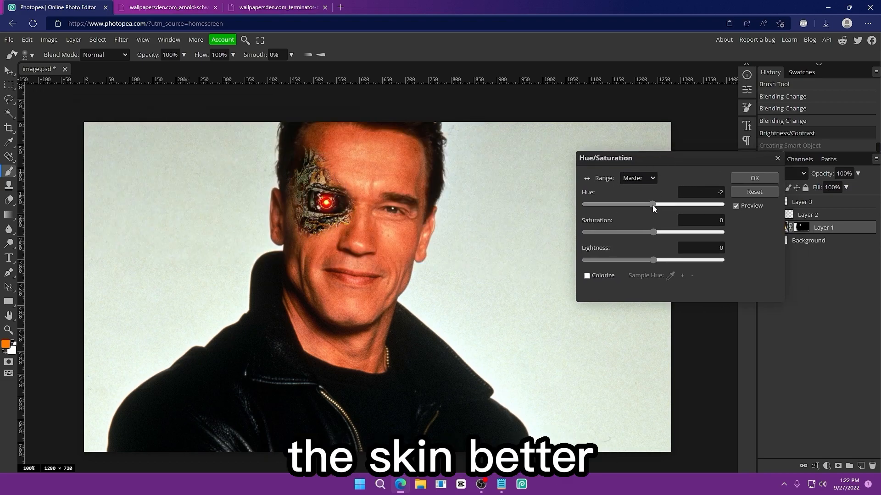
pyautogui.moveTo(653, 204); pyautogui.dragTo(650, 204)
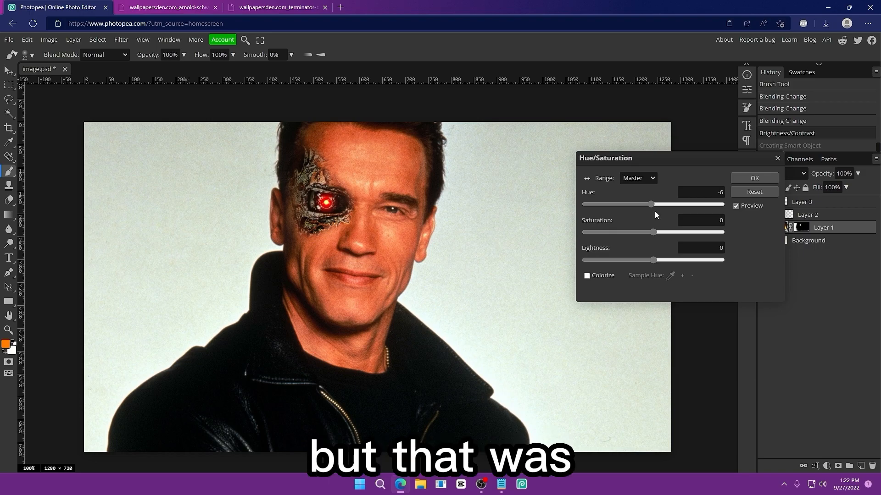
pyautogui.moveTo(652, 232); pyautogui.dragTo(654, 232)
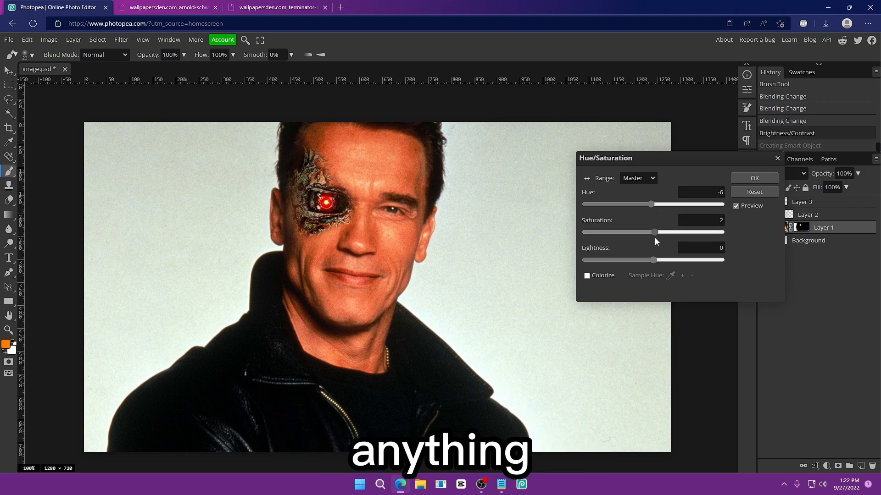
pyautogui.moveTo(653, 232); pyautogui.dragTo(646, 232)
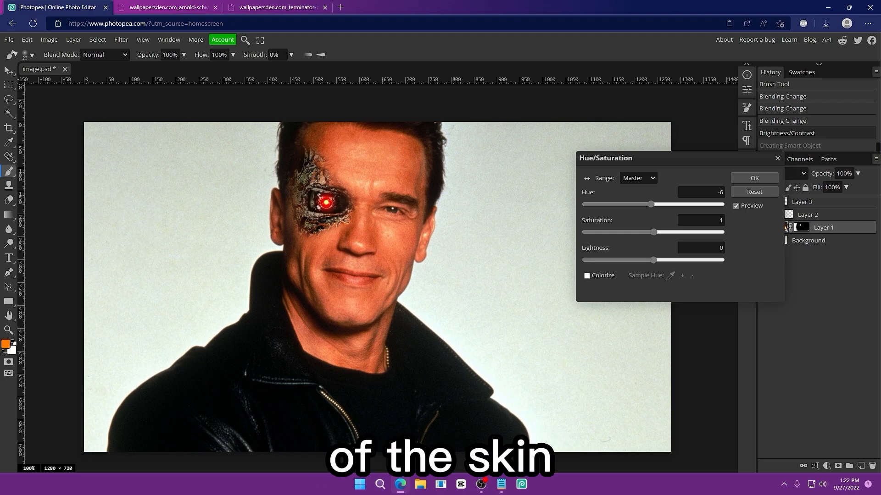
pyautogui.click(736, 206)
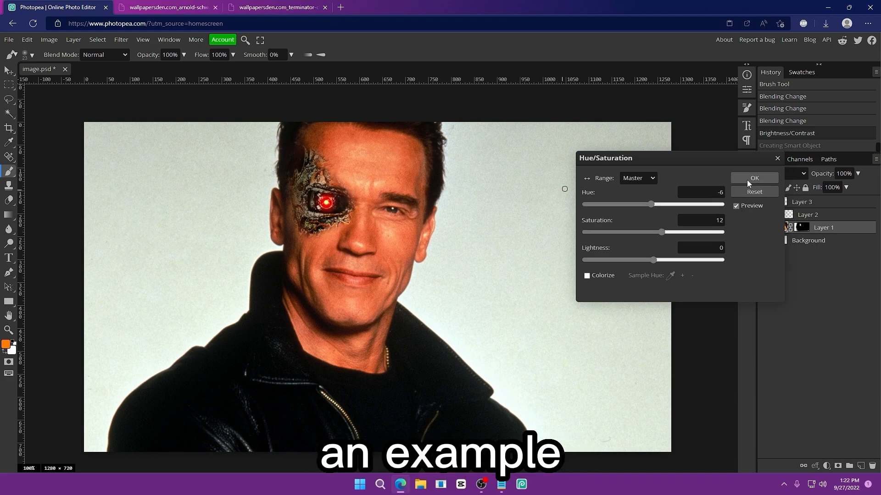
pyautogui.click(754, 178)
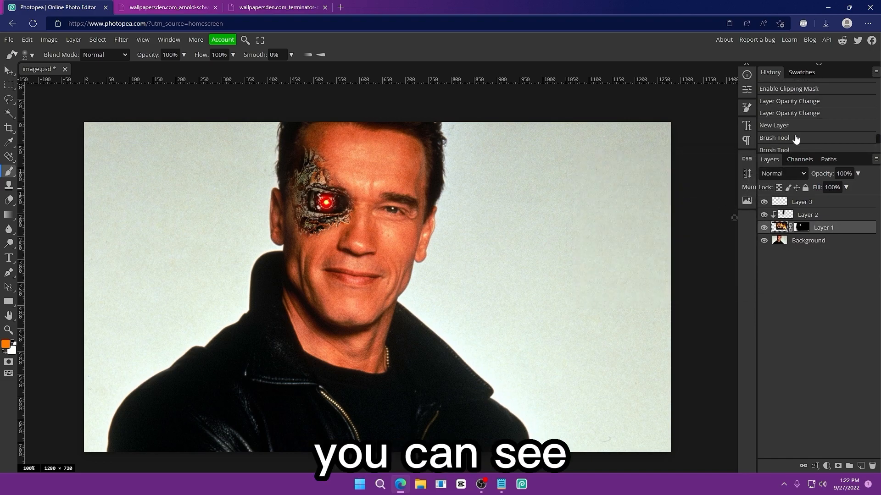